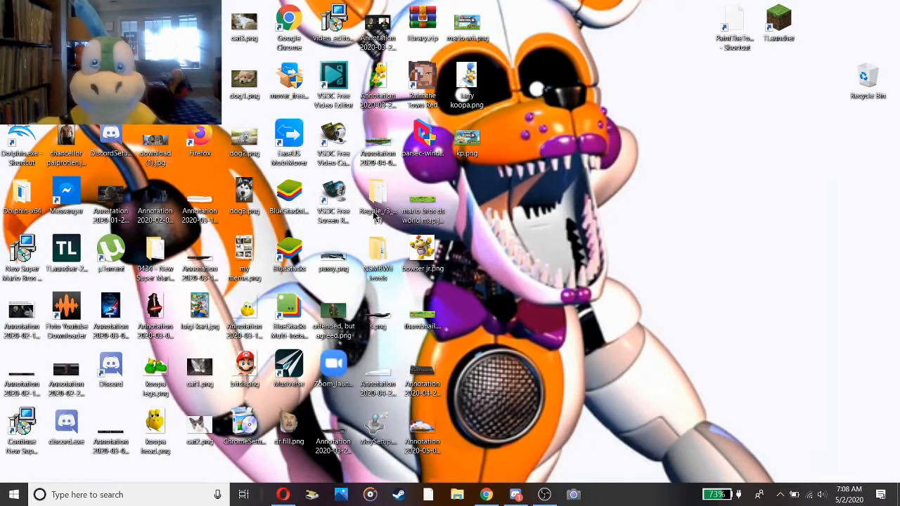
# Launch Dolphin Emulator from its desktop shortcut.
pyautogui.click(284, 495)
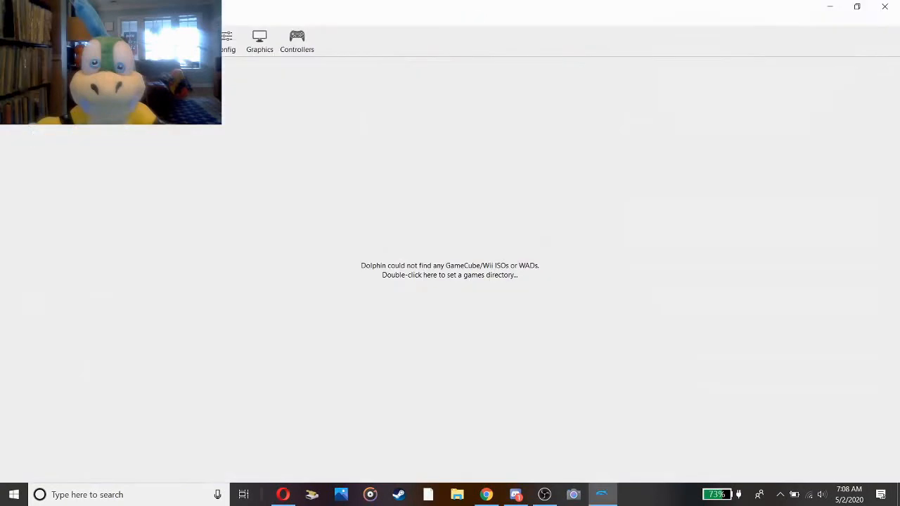
# Browse from the empty game list and pick the New Super Mario Bros. Wii WBFS file.
pyautogui.doubleClick(450, 274)
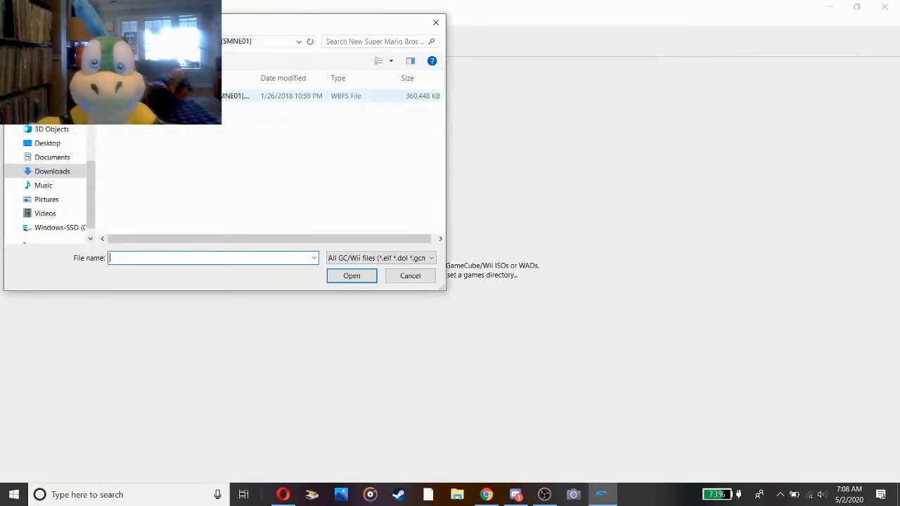
pyautogui.click(410, 275)
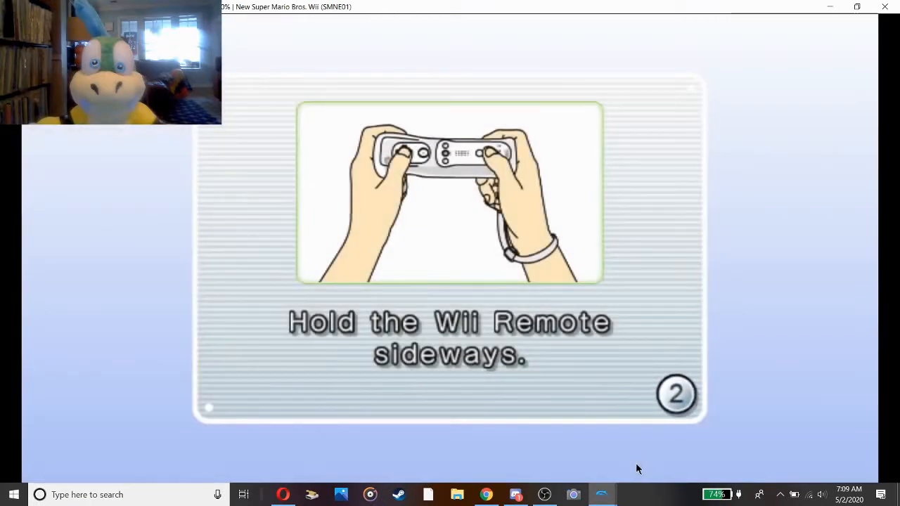
pyautogui.moveTo(526, 467)
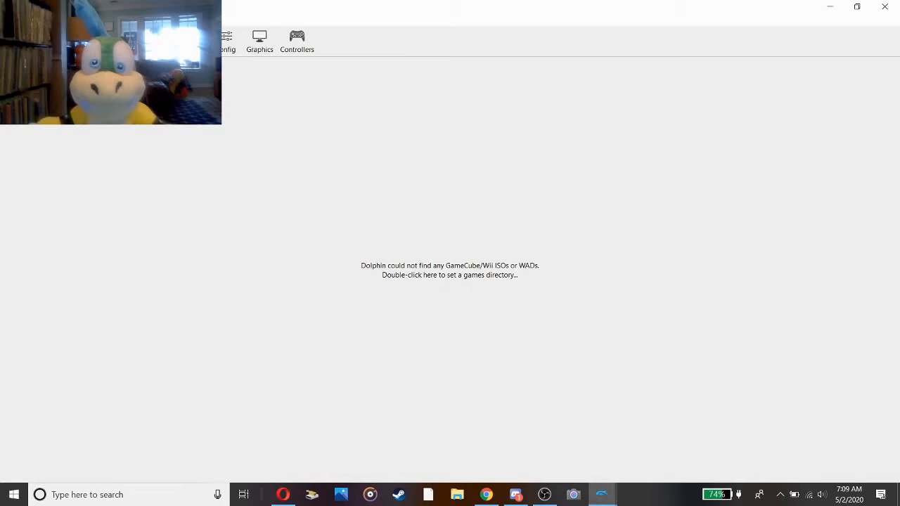
pyautogui.moveTo(118, 147)
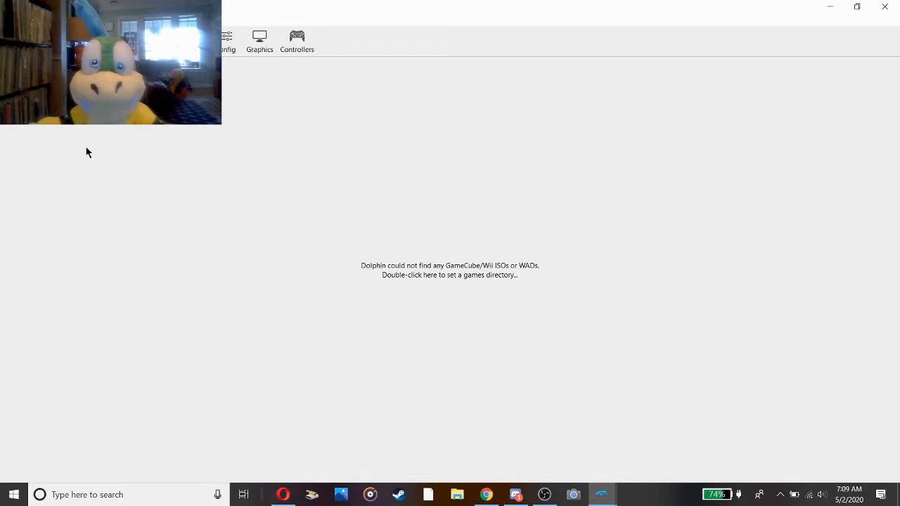
pyautogui.moveTo(546, 419)
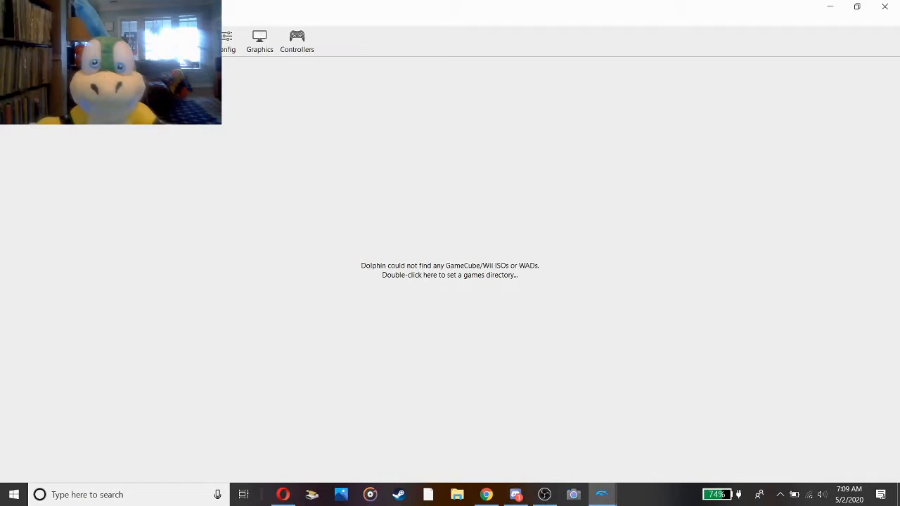
pyautogui.moveTo(626, 501)
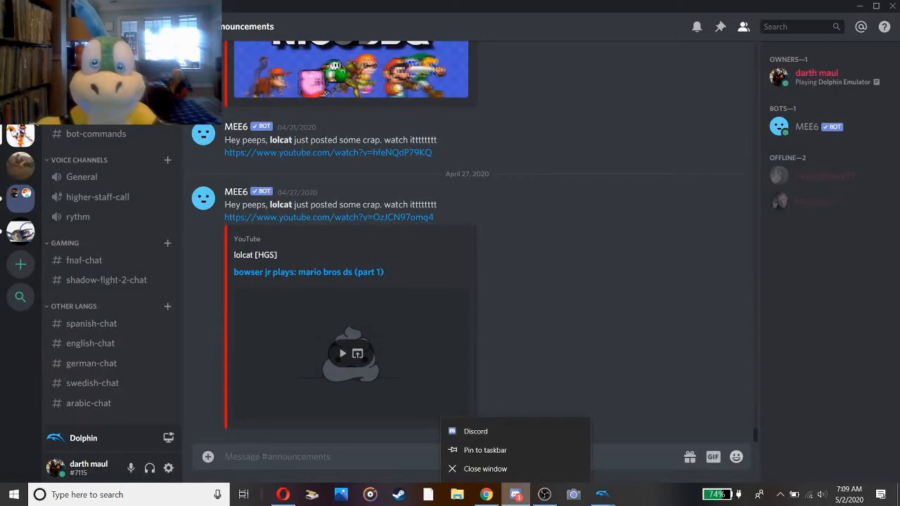
# Dismiss the taskbar jump list and bring up Discord's #announcements channel.
pyautogui.click(630, 434)
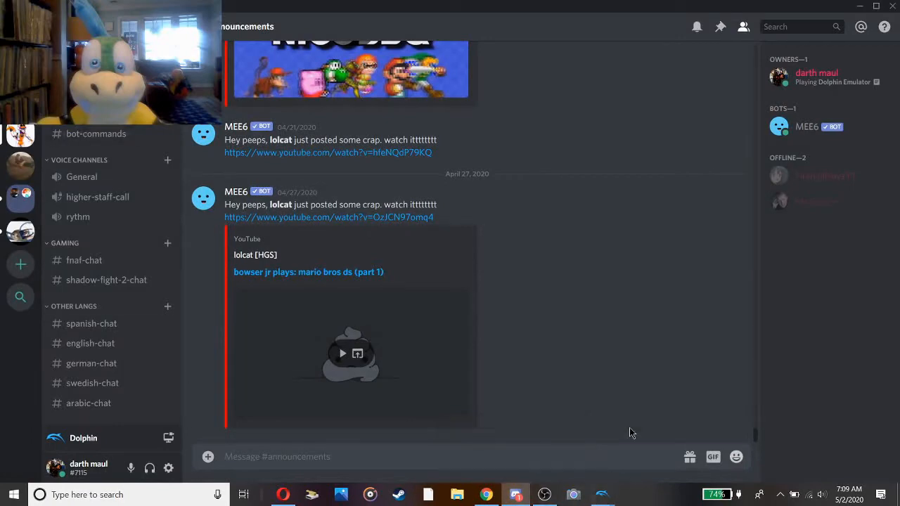
pyautogui.click(602, 495)
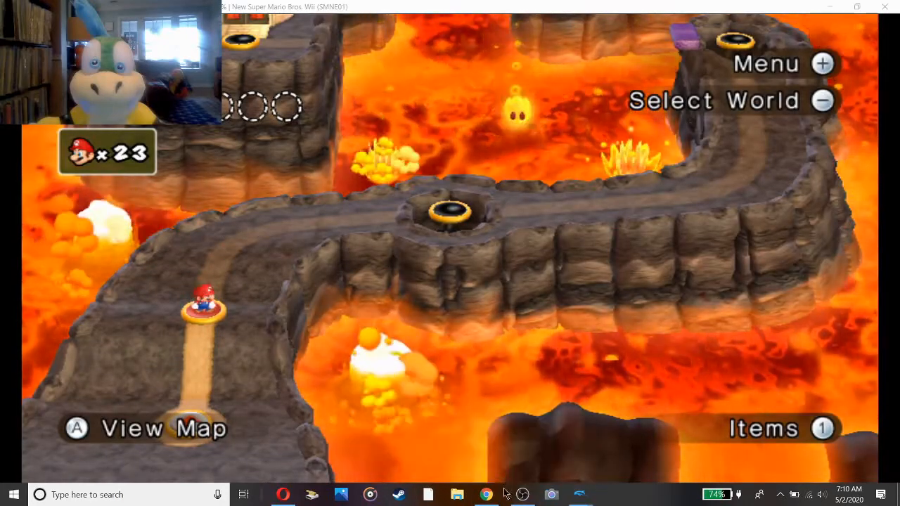
# Bring up the taskbar options while the game loads to the World 8 lava map.
pyautogui.rightClick(486, 495)
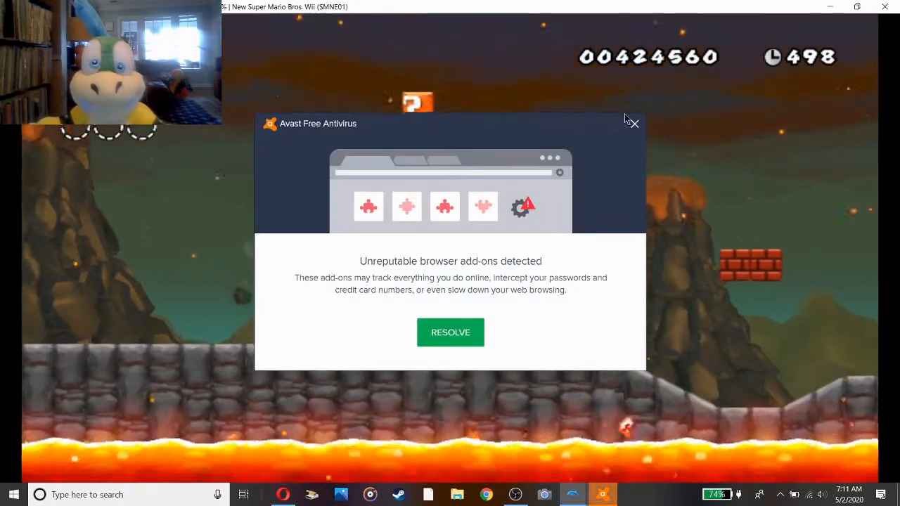
# Close the Avast Free Antivirus pop-up covering the lava level.
pyautogui.click(633, 124)
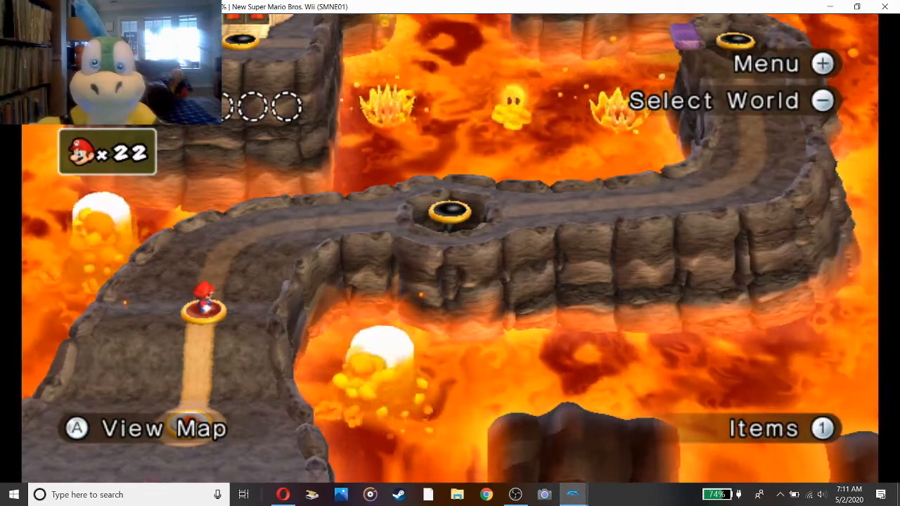
pyautogui.click(781, 428)
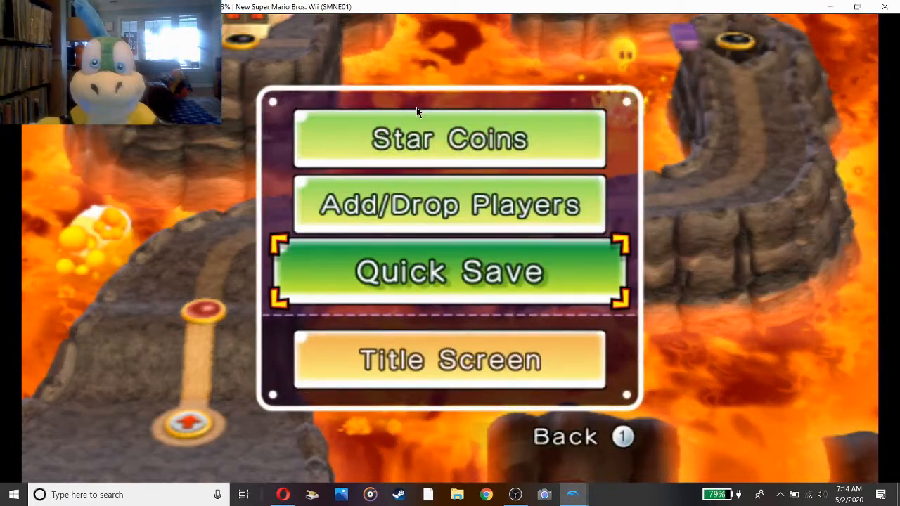
# Choose Title Screen from the pause menu and confirm OK, discarding unsaved progress.
pyautogui.click(450, 360)
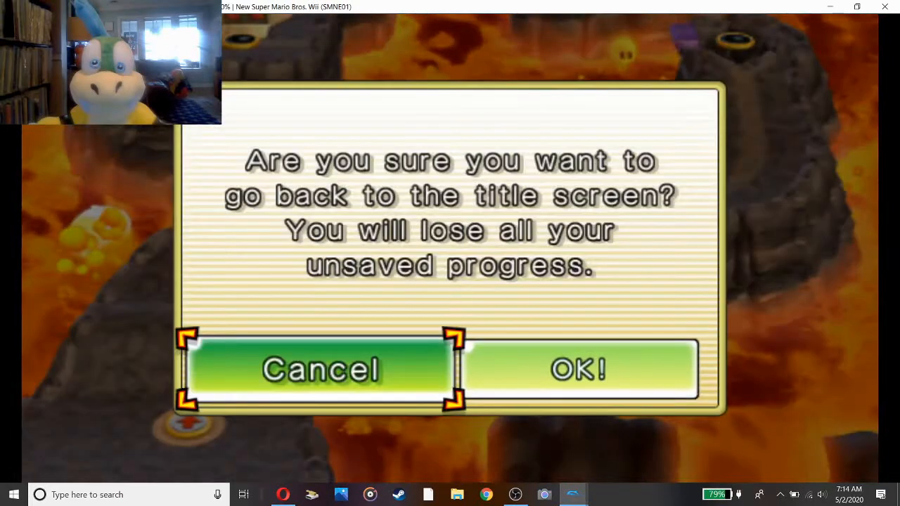
pyautogui.click(576, 368)
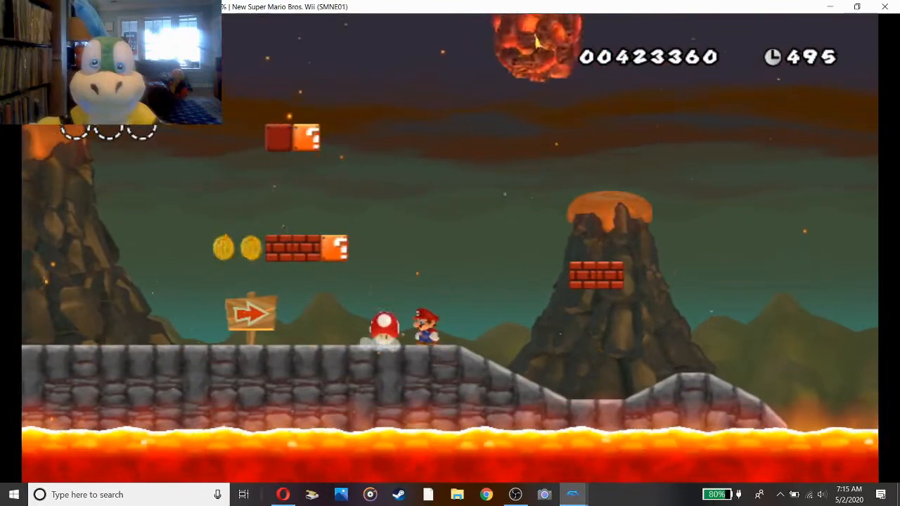
# Move Mario forward to the right in the World 8 lava level.
pyautogui.press('right')
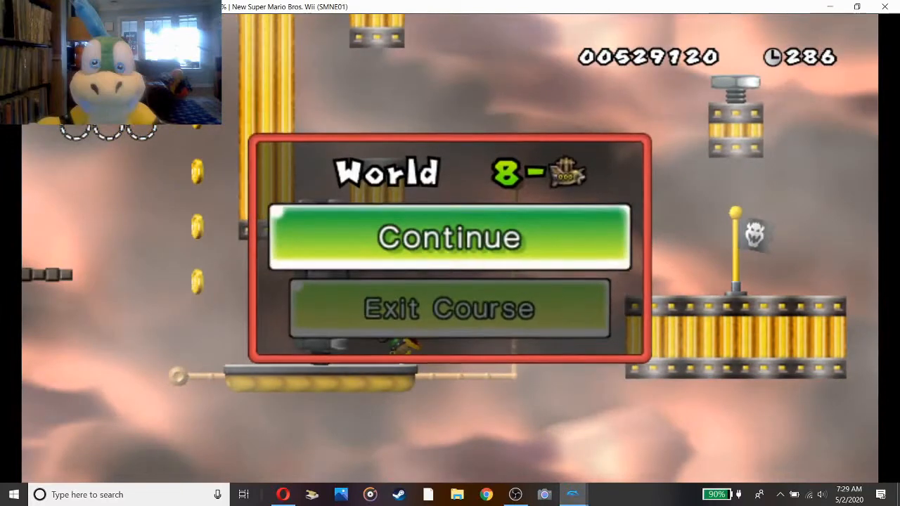
# Choose Continue to resume the World 8 airship course.
pyautogui.click(450, 237)
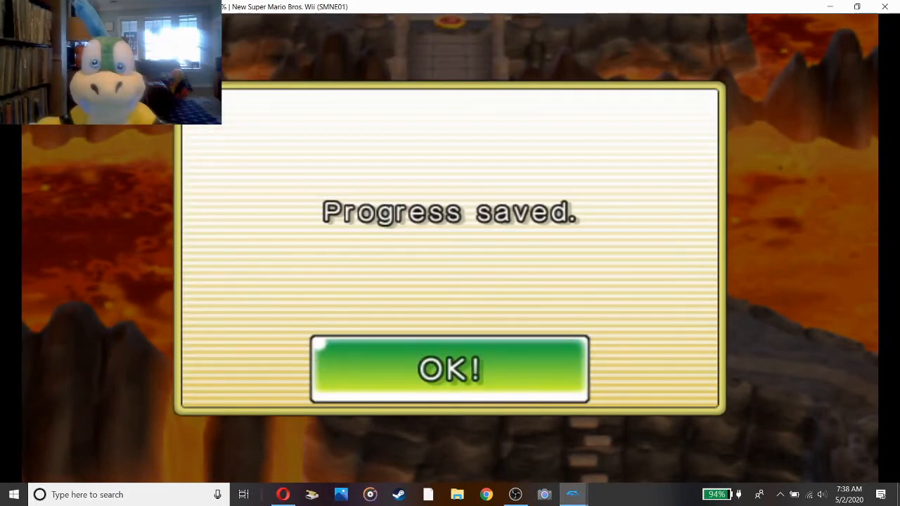
# Confirm OK! on the Progress saved message to return to the World 8 map.
pyautogui.click(450, 369)
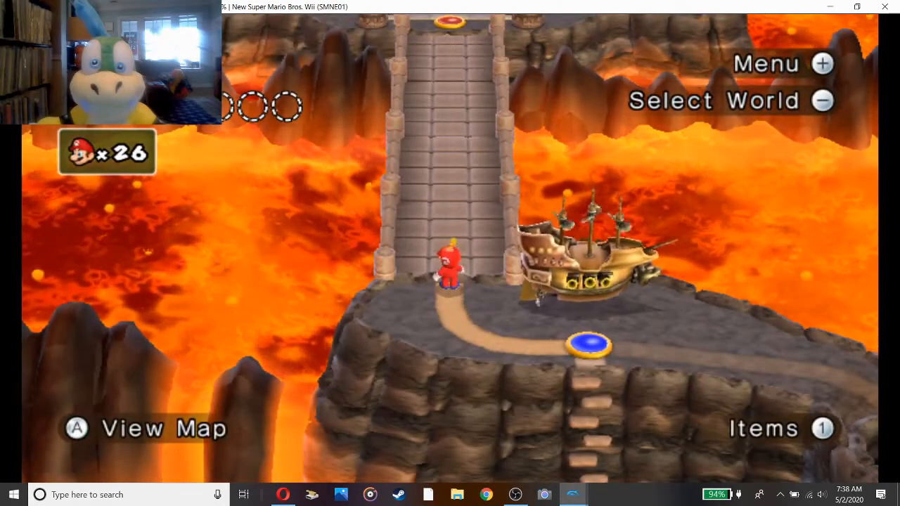